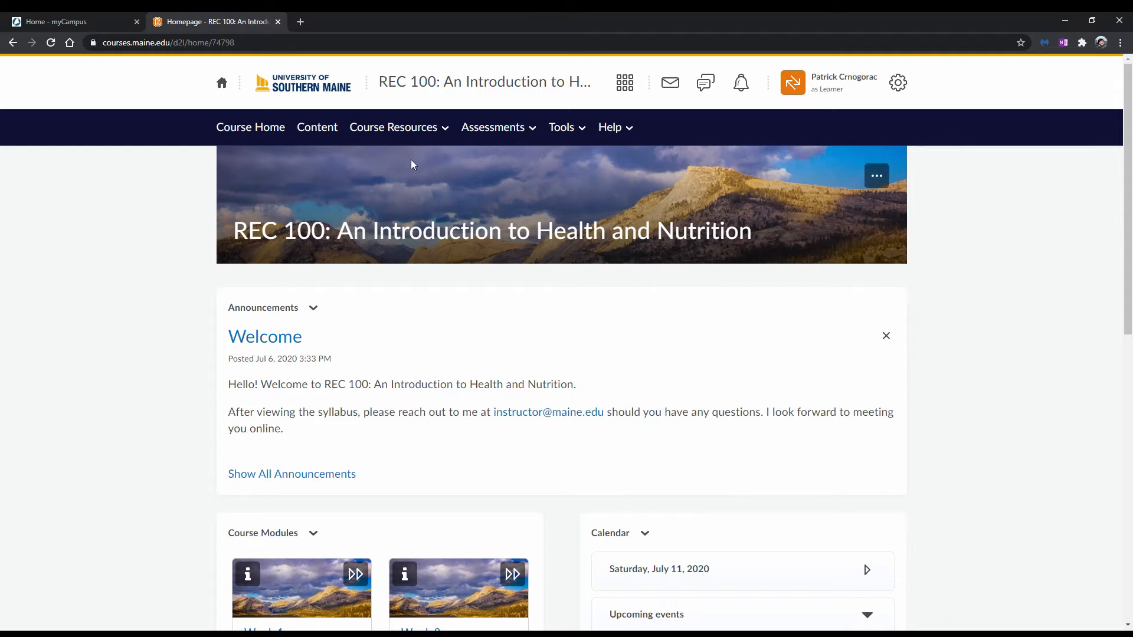
- Reach the REC 100 Quiz List via Assessments > Quizzes & Exams in the navbar
left_click(493, 127)
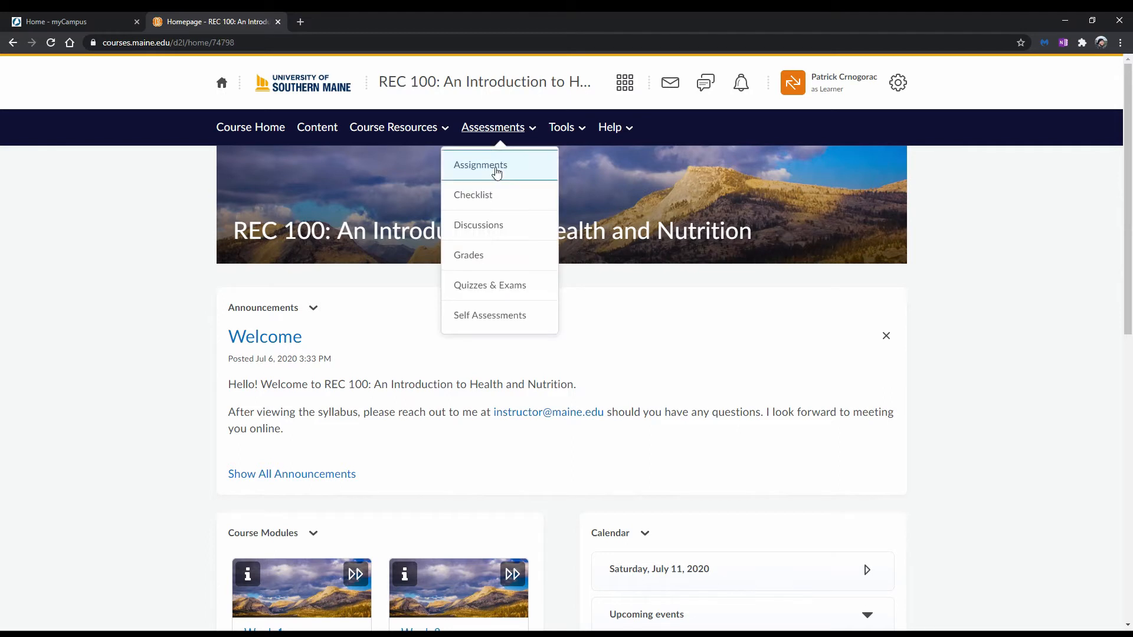
left_click(488, 285)
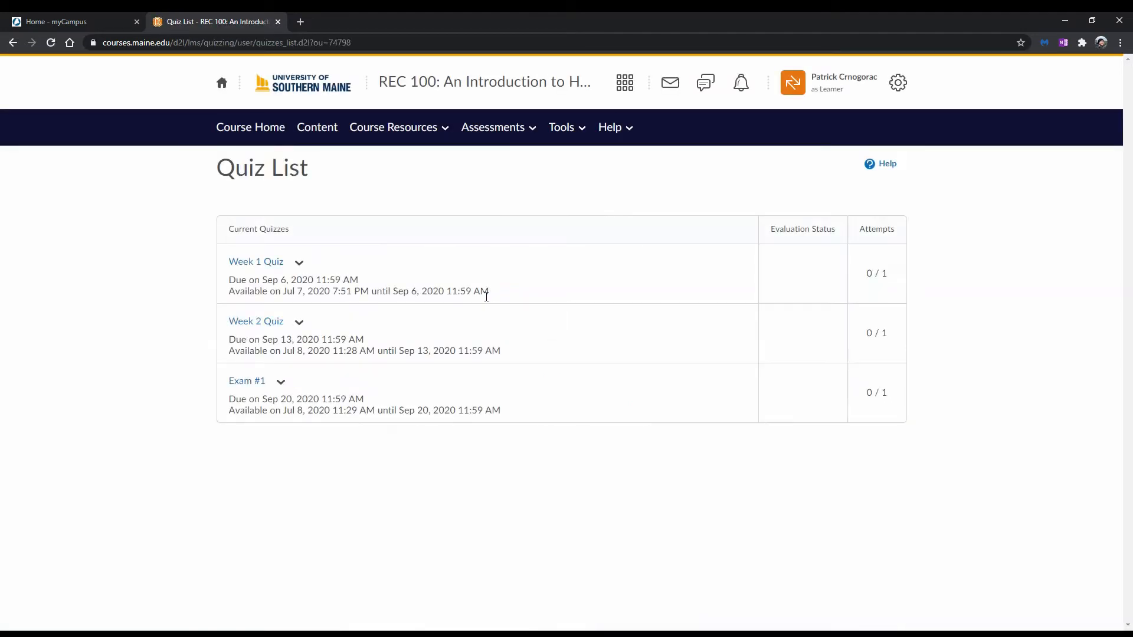
mouse_move(788, 466)
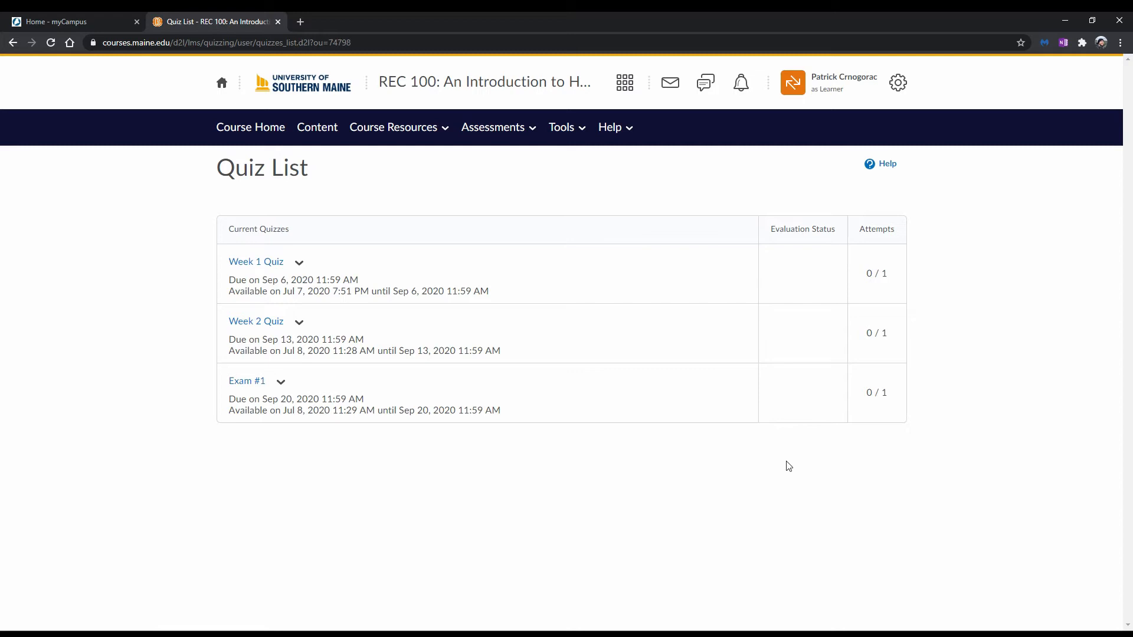
mouse_move(774, 491)
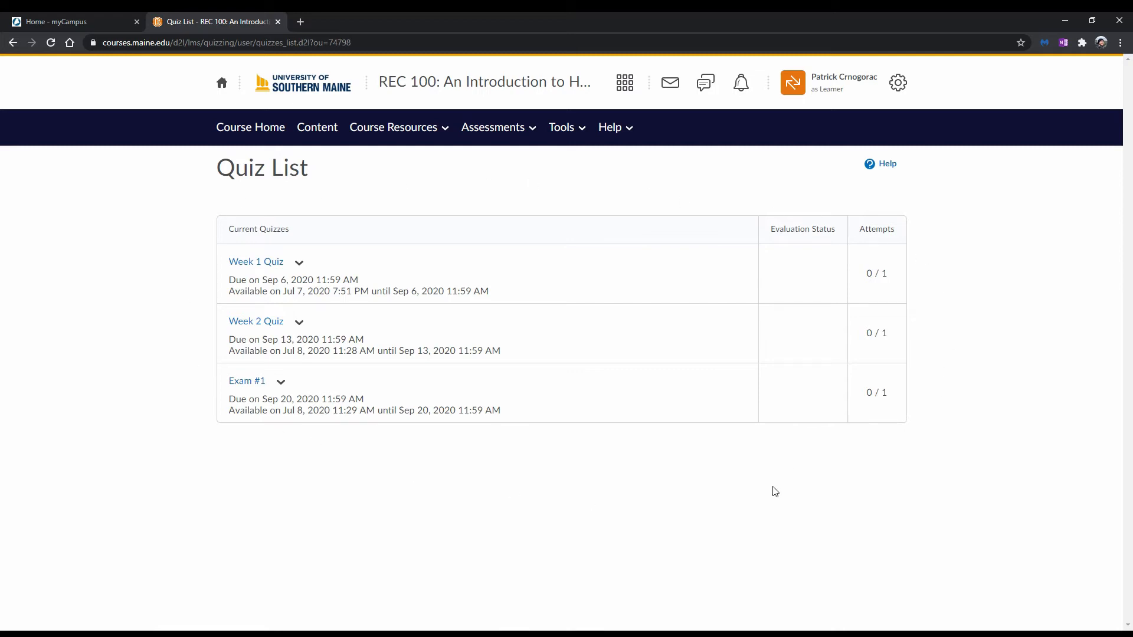
mouse_move(185, 255)
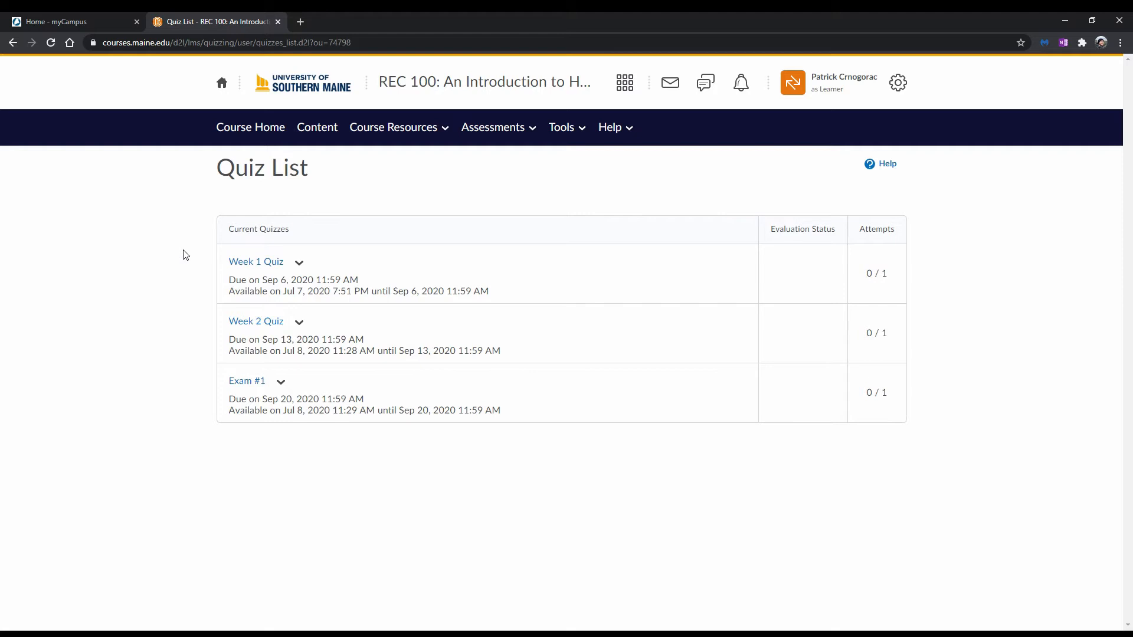
mouse_move(186, 260)
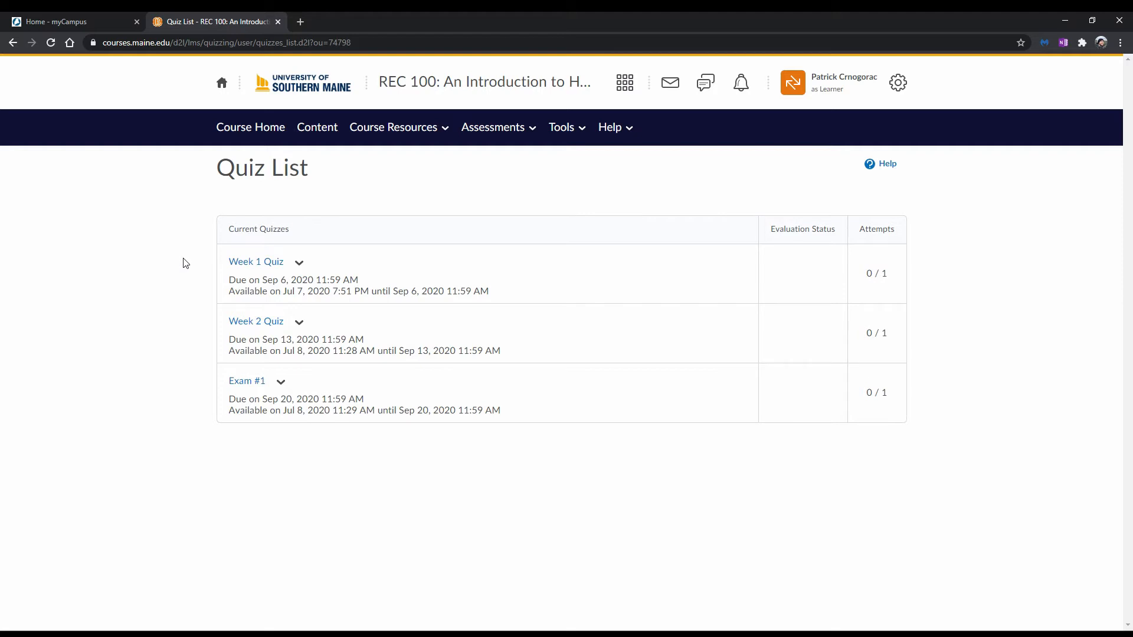
- Review the Week 1 Quiz summary (description, 60-minute limit, attempts) and start the attempt
left_click(256, 262)
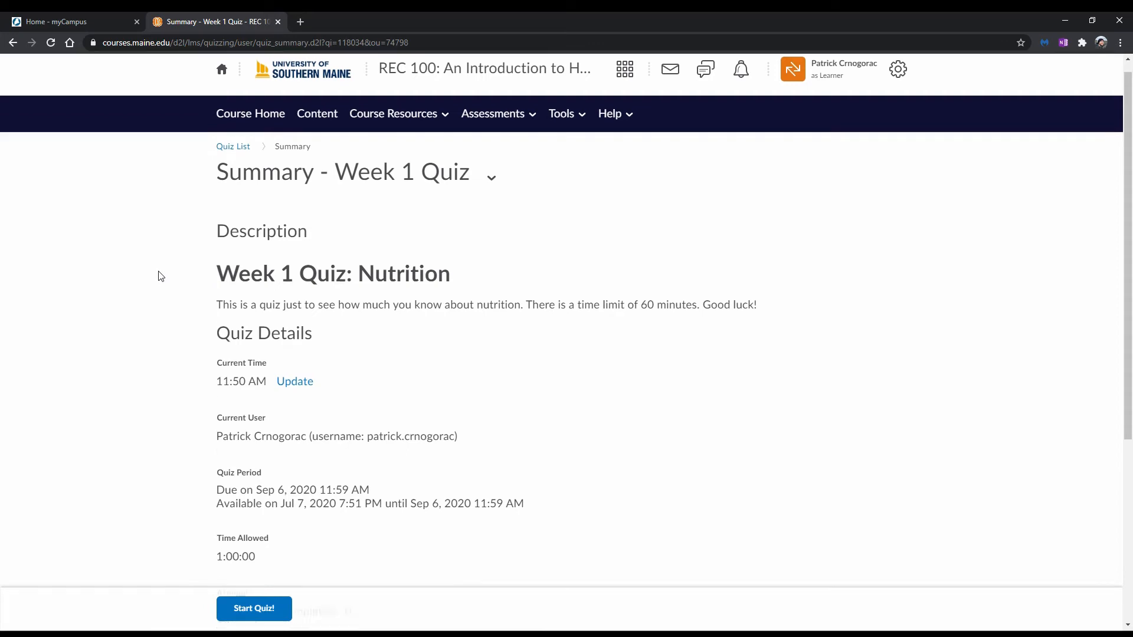
scroll("down", 3)
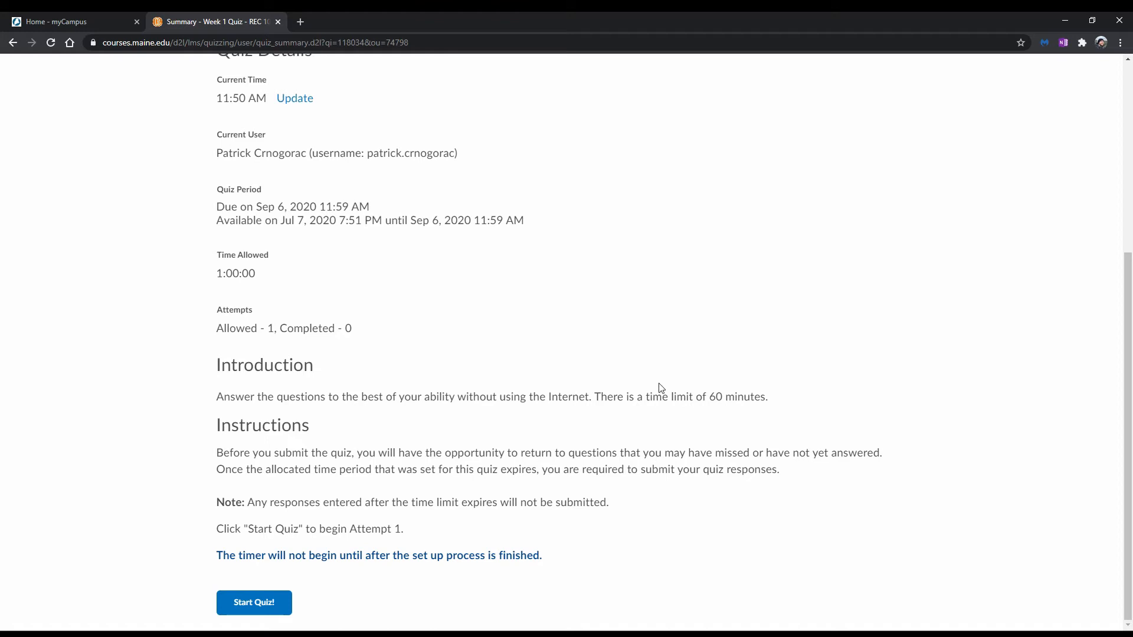
mouse_move(163, 346)
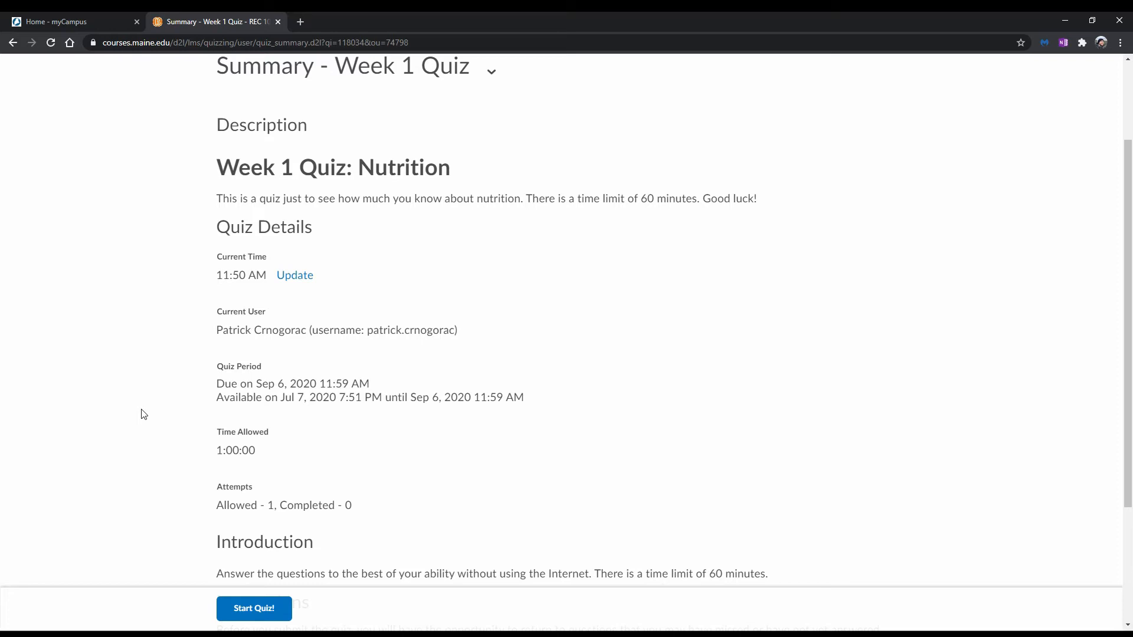
mouse_move(264, 476)
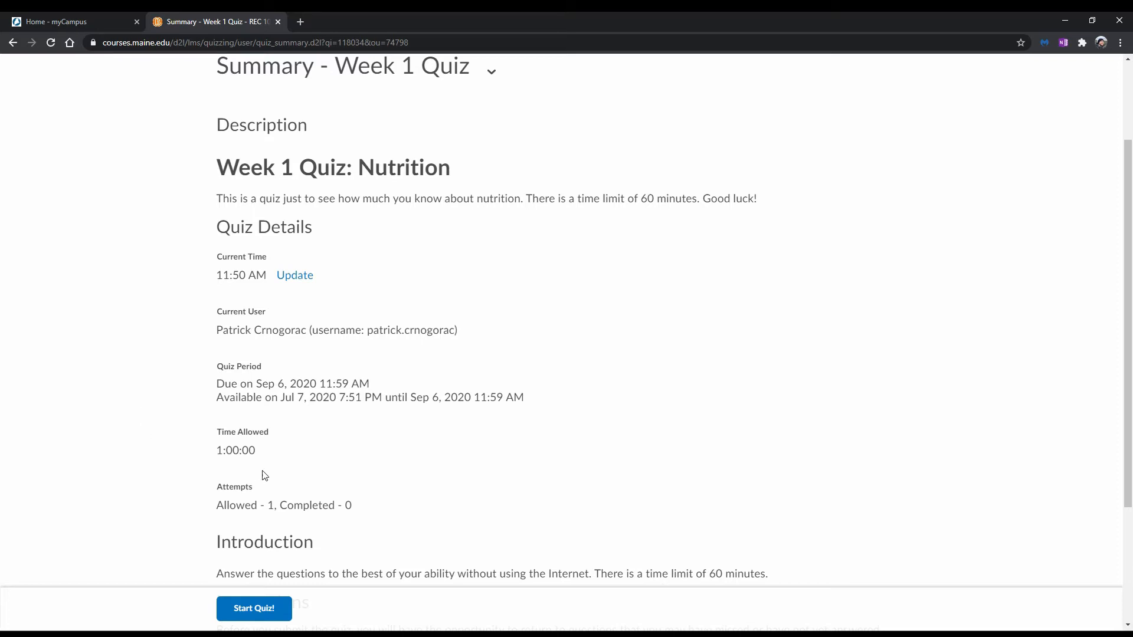
mouse_move(249, 519)
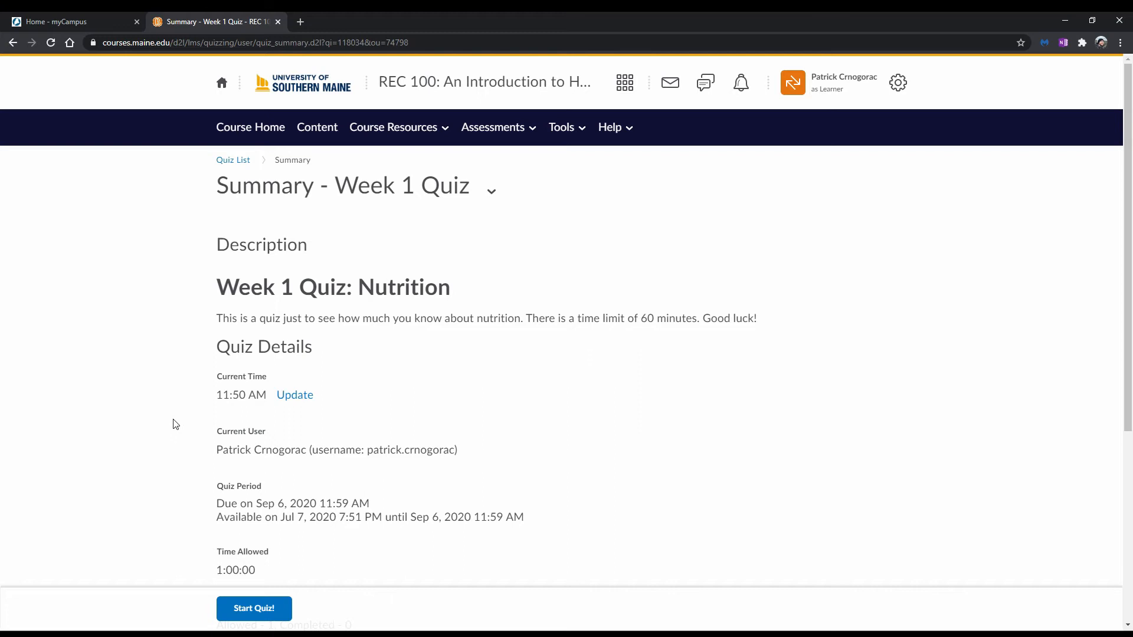
left_click(253, 609)
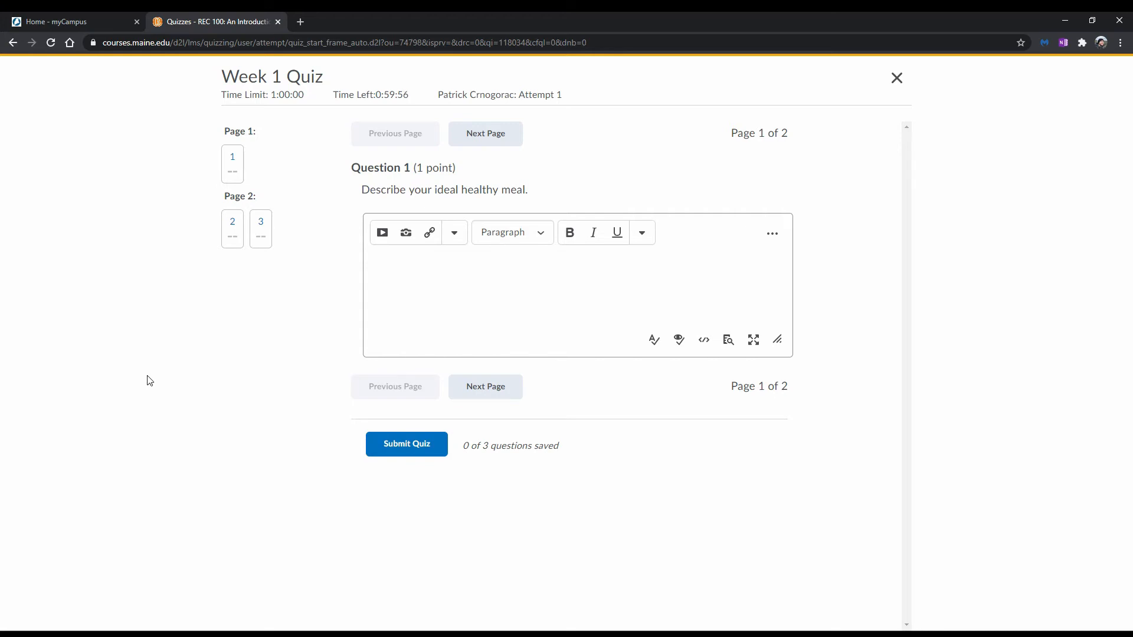
mouse_move(211, 291)
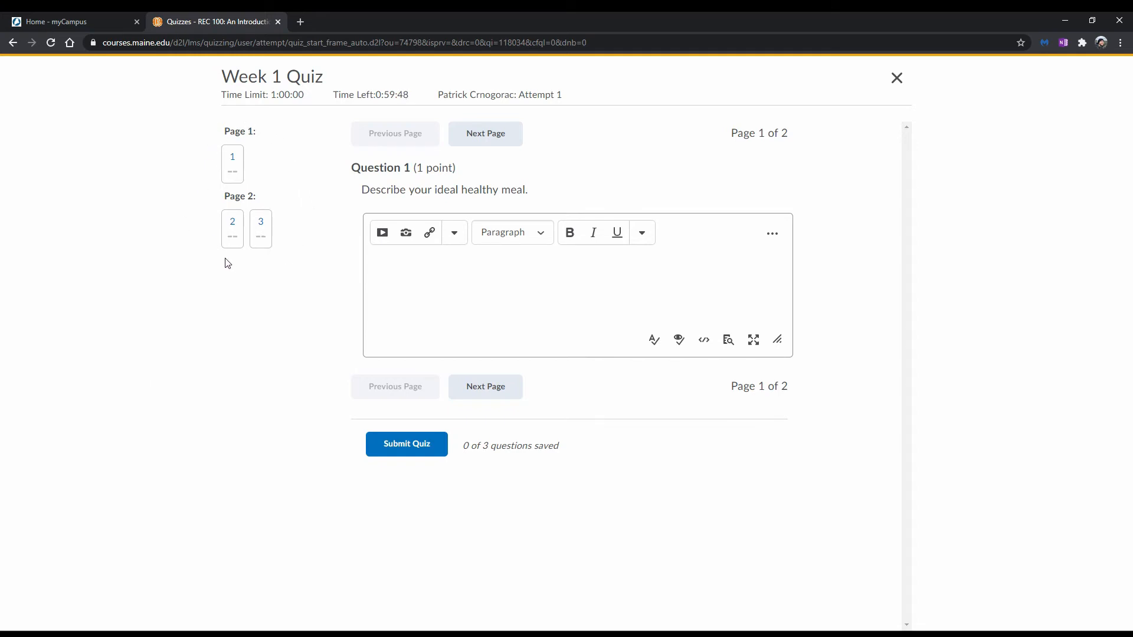
mouse_move(262, 175)
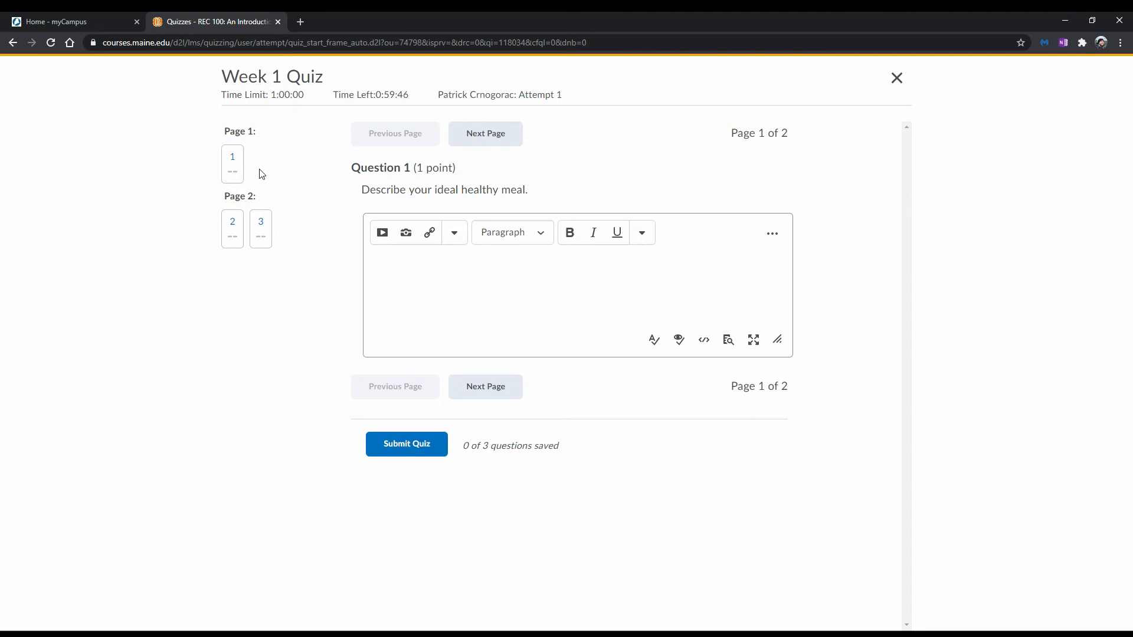
mouse_move(485, 133)
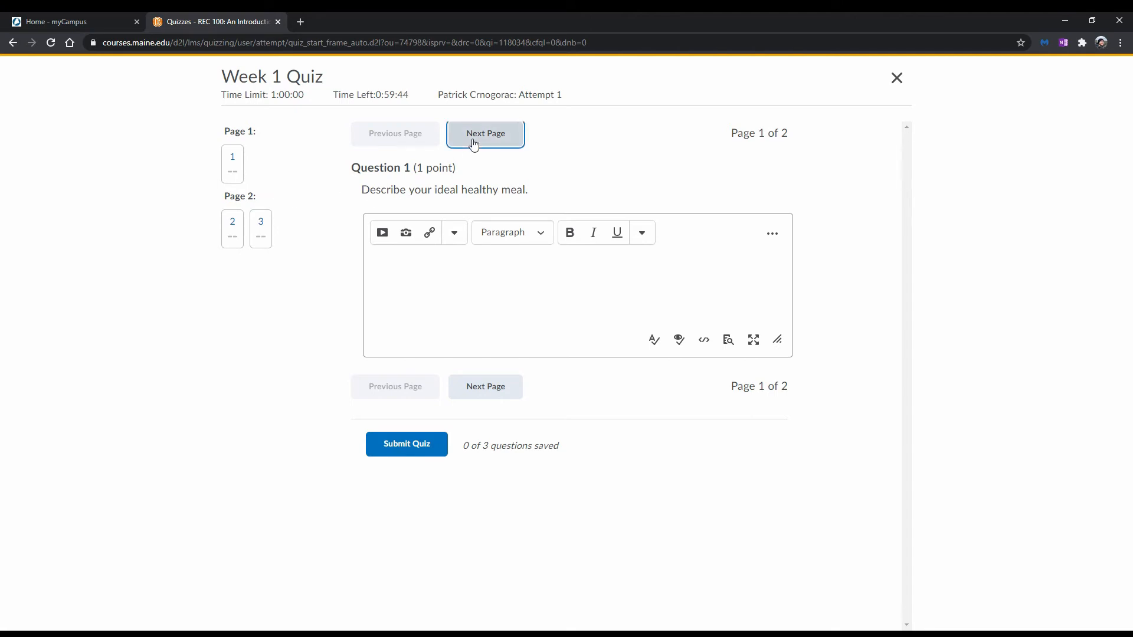
- Move to page 2 of the Week 1 Quiz showing Questions 2 and 3
left_click(485, 133)
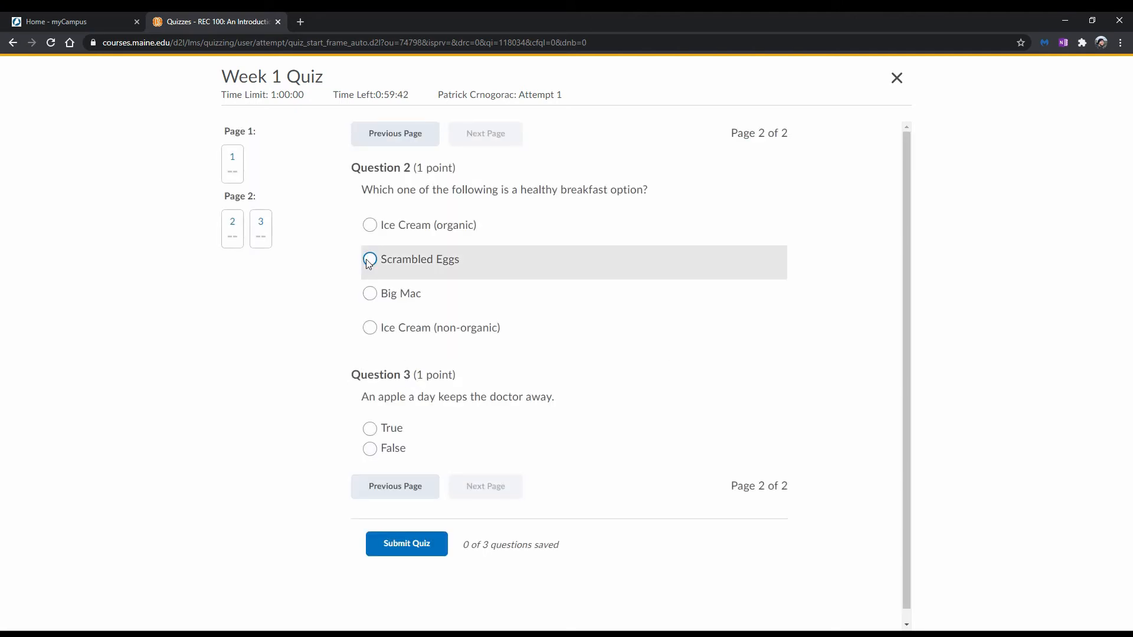
- Answer Scrambled Eggs and True, then 'Apple' for Question 1, saving all 3 of 3
left_click(370, 428)
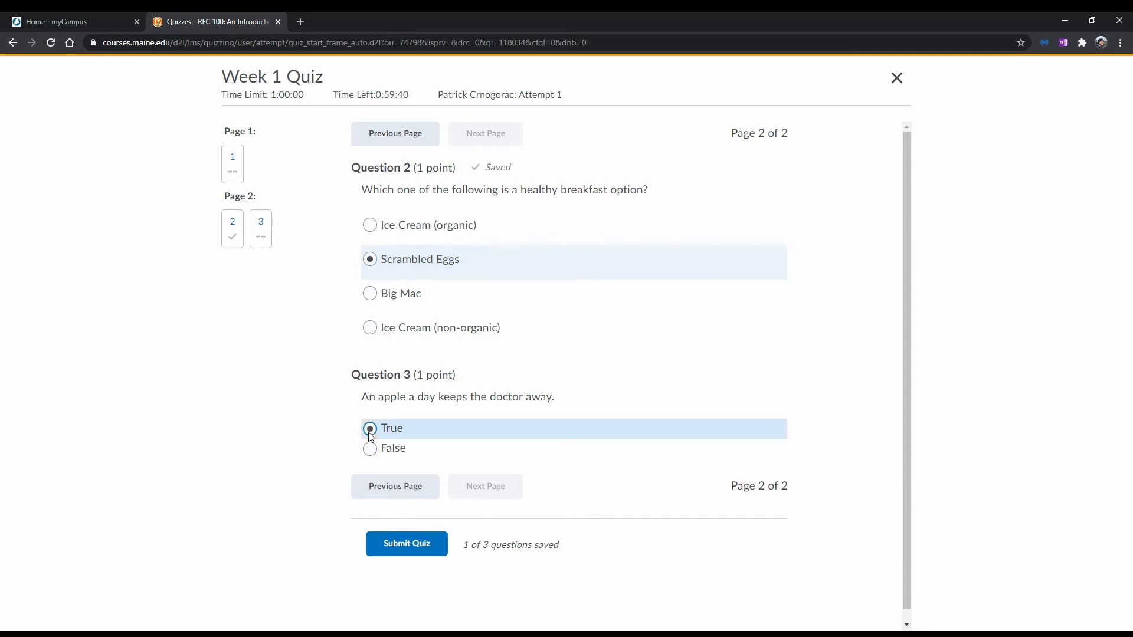
left_click(369, 427)
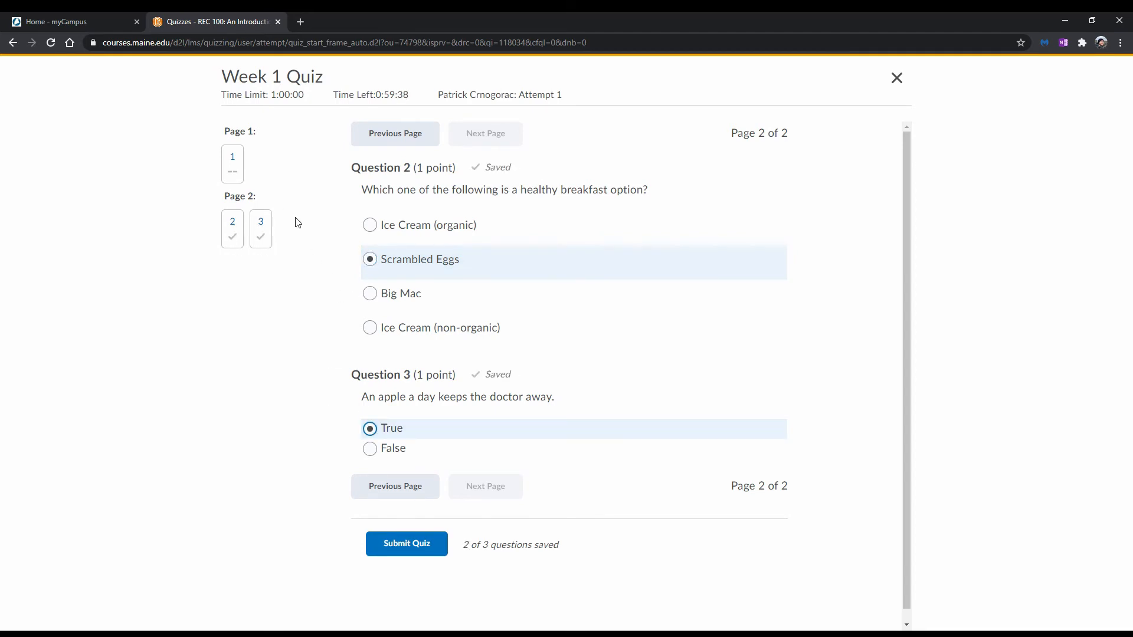
left_click(394, 134)
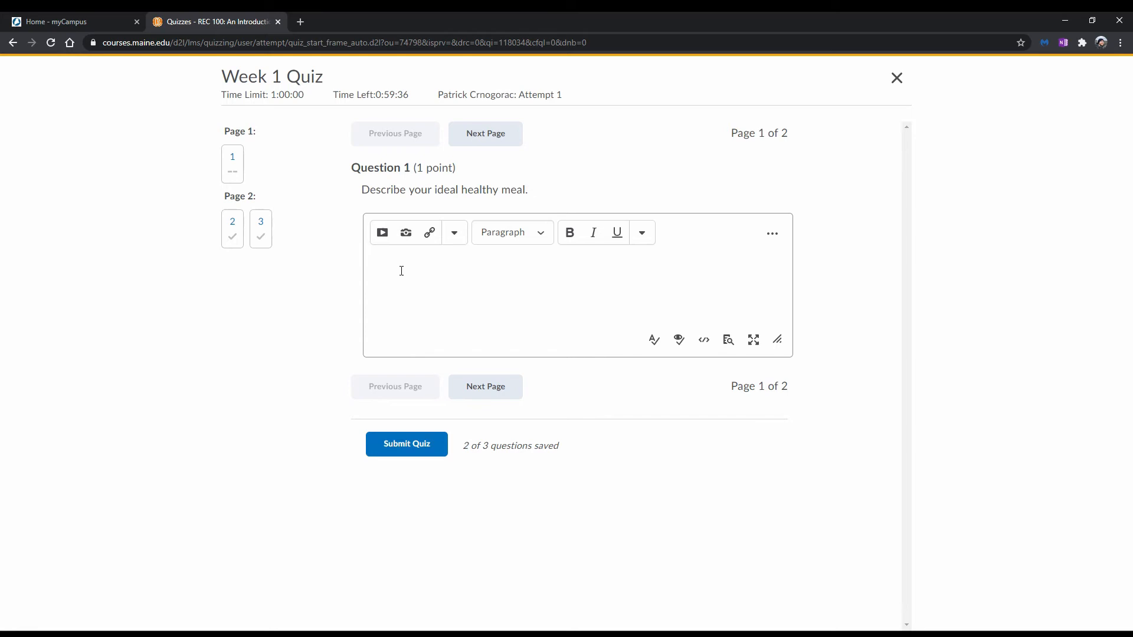
type("Apple")
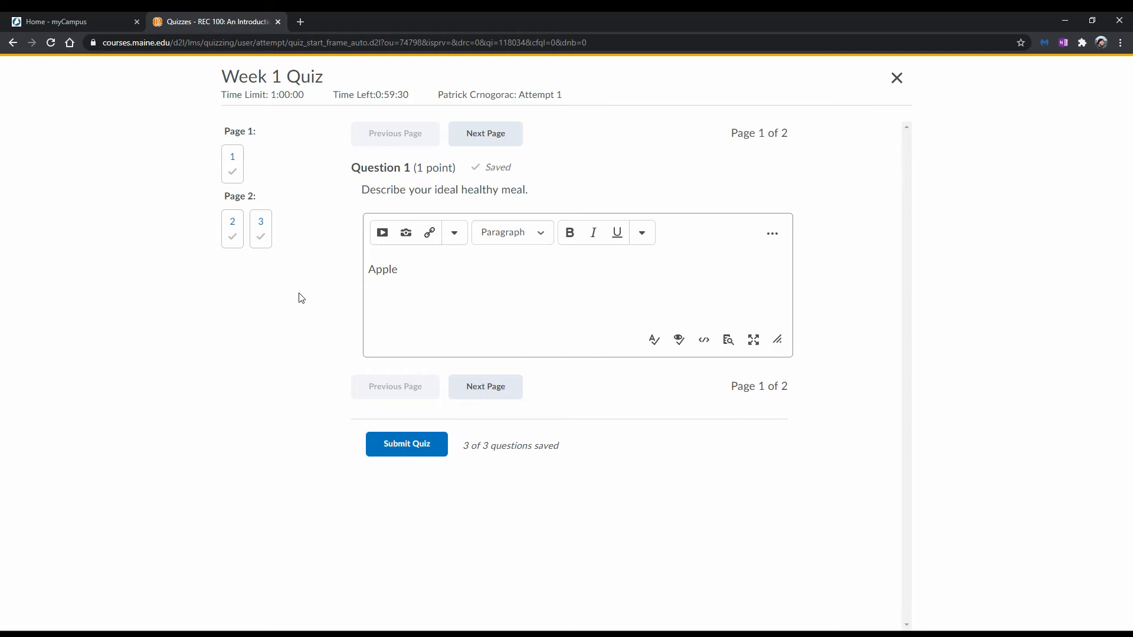
mouse_move(582, 367)
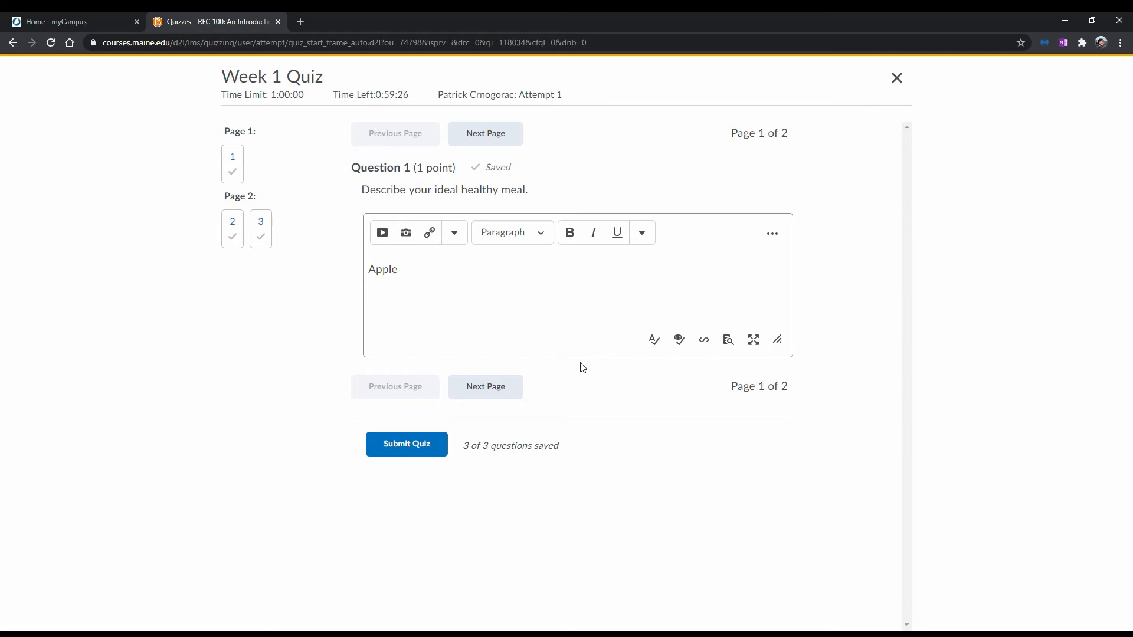
left_click(677, 340)
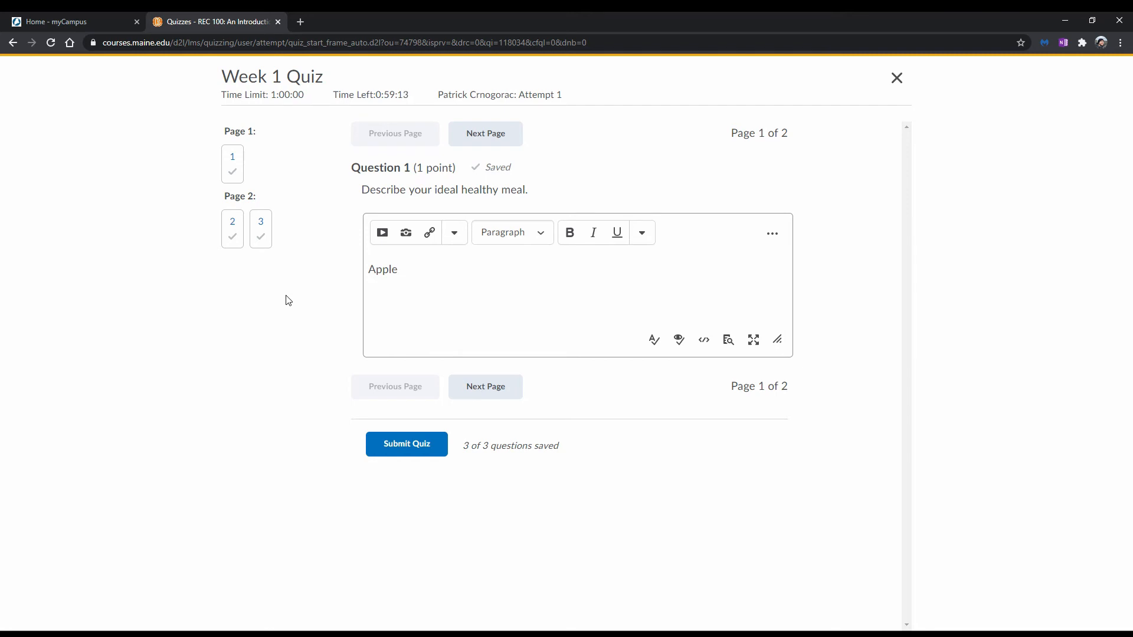
left_click(485, 134)
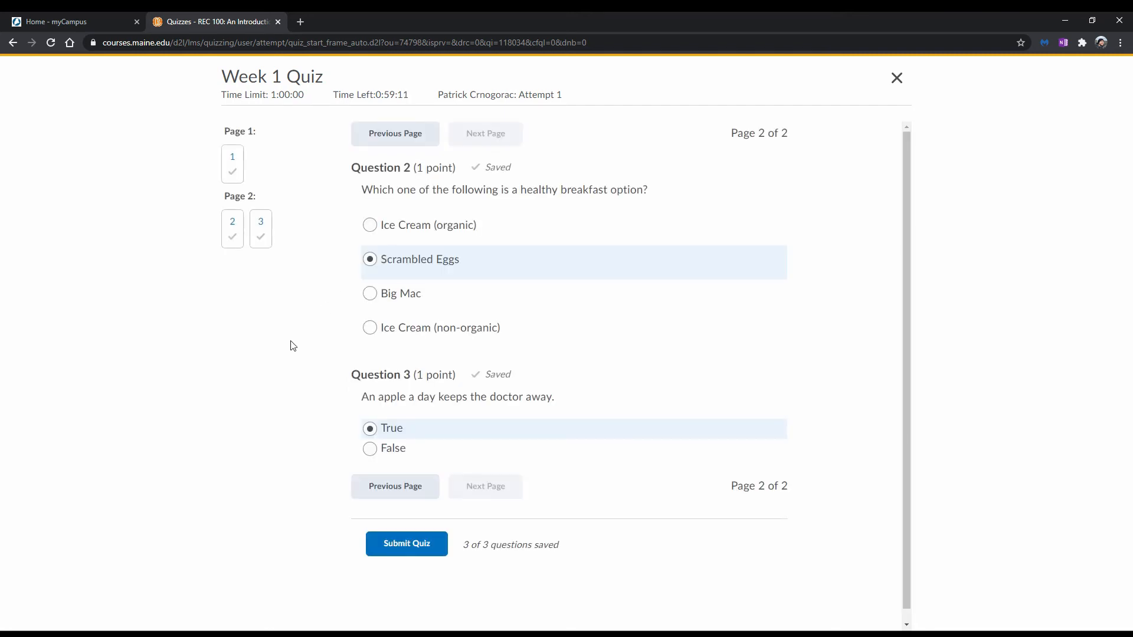
mouse_move(278, 375)
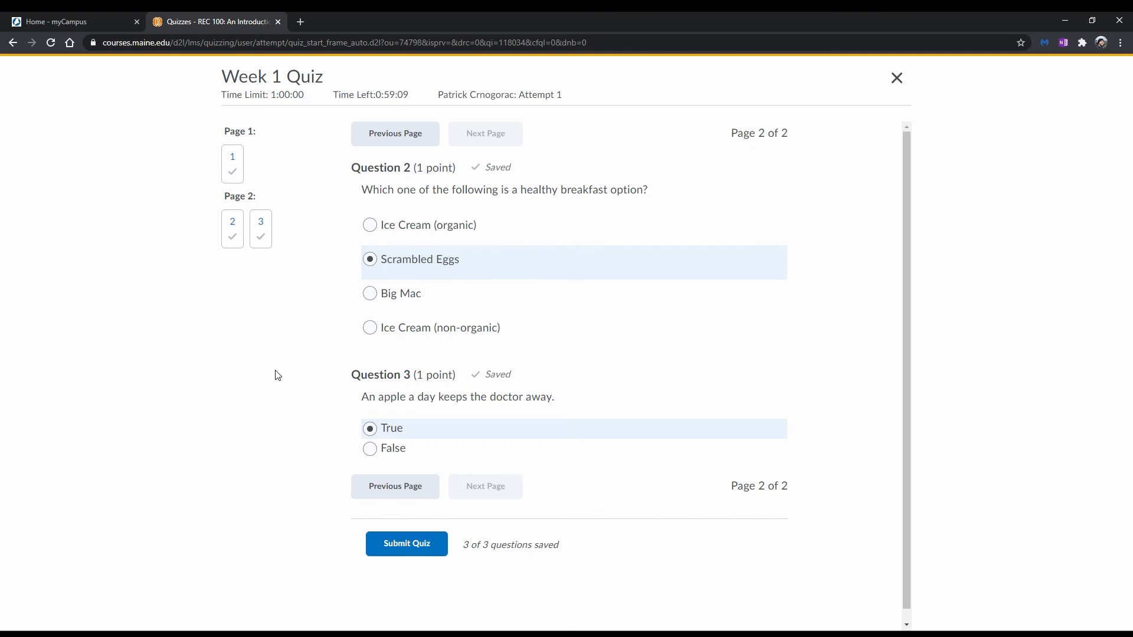
- Submit the Week 1 Quiz and confirm, landing on Quiz Submissions with Attempt 1 listed
left_click(406, 543)
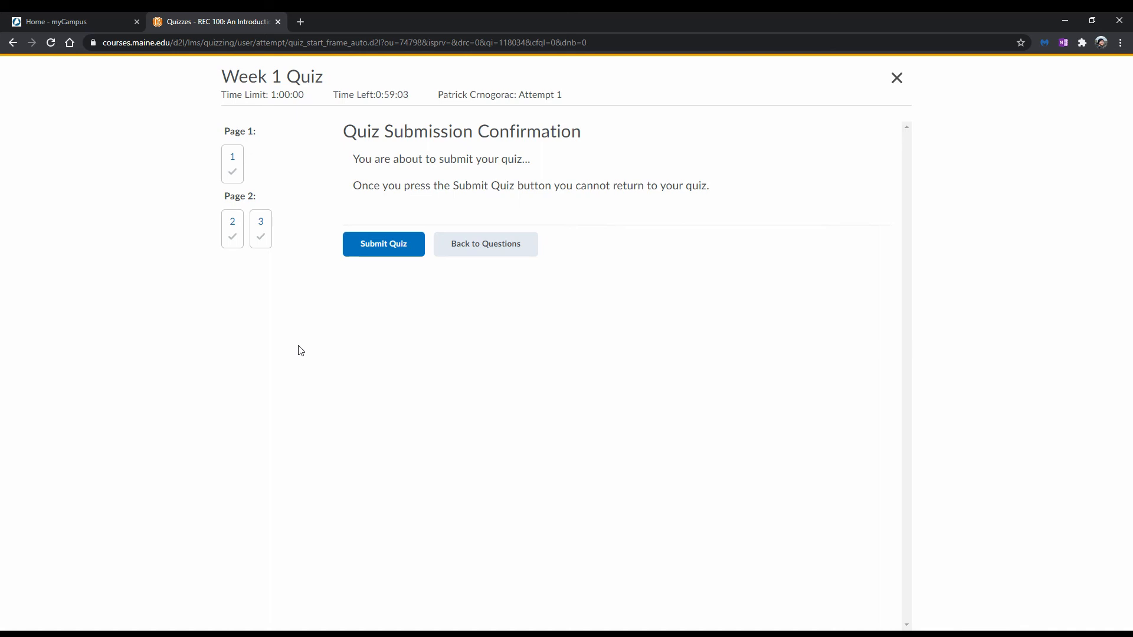
left_click(383, 244)
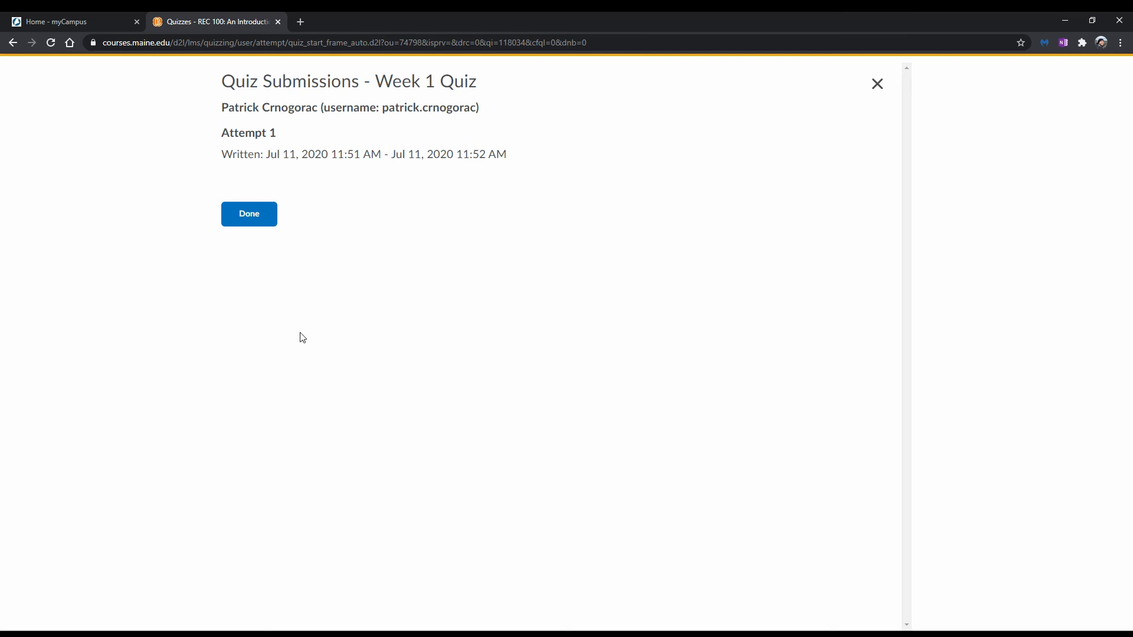
left_click(249, 213)
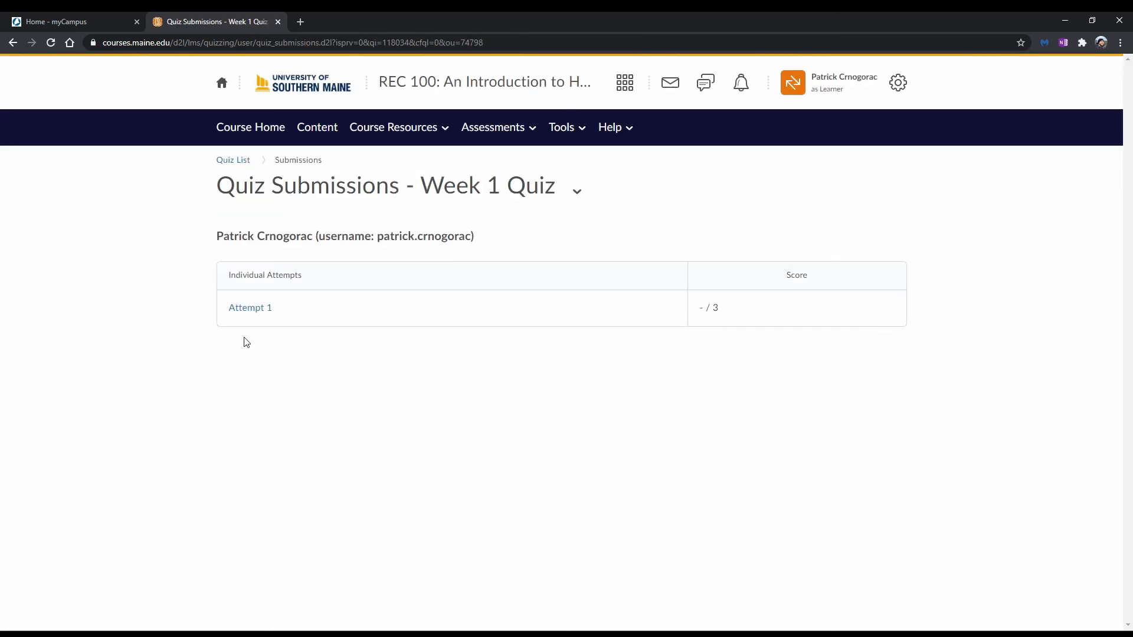